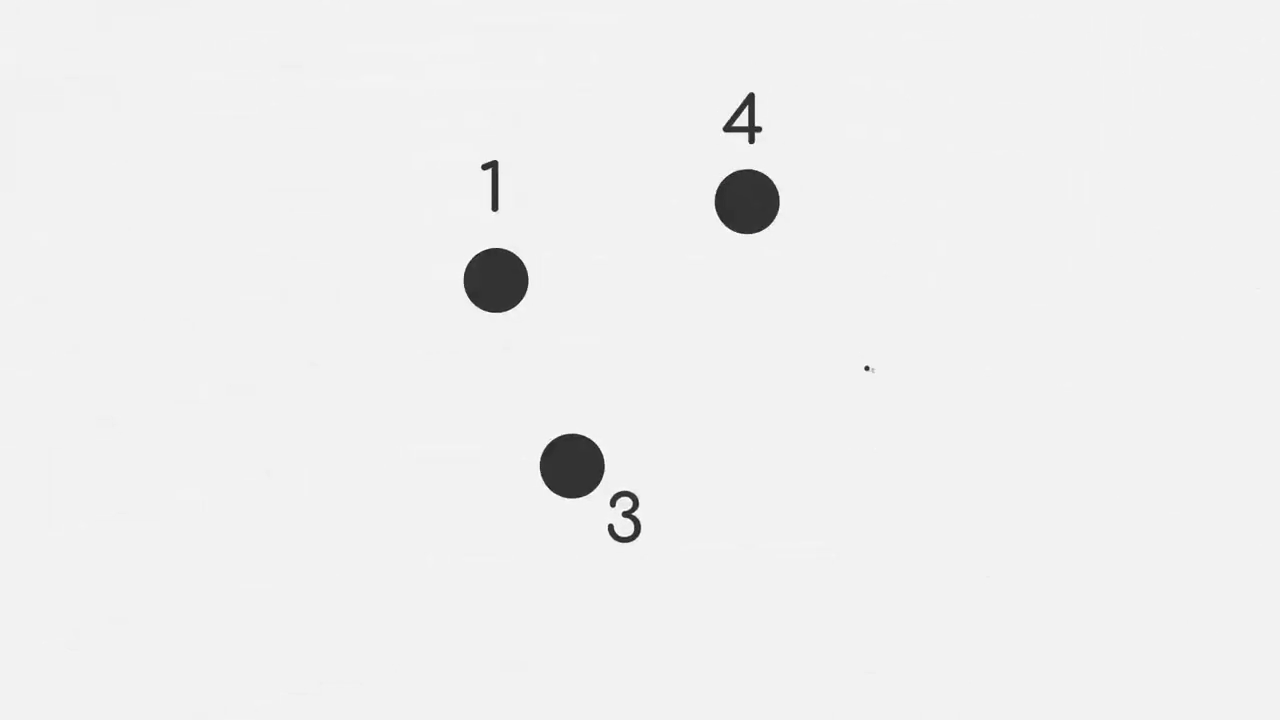
Advance the animation so data point 2 appears as a dark dot right of points 1, 3 and 4.
{"action": "left_click", "coordinate": [864, 368]}
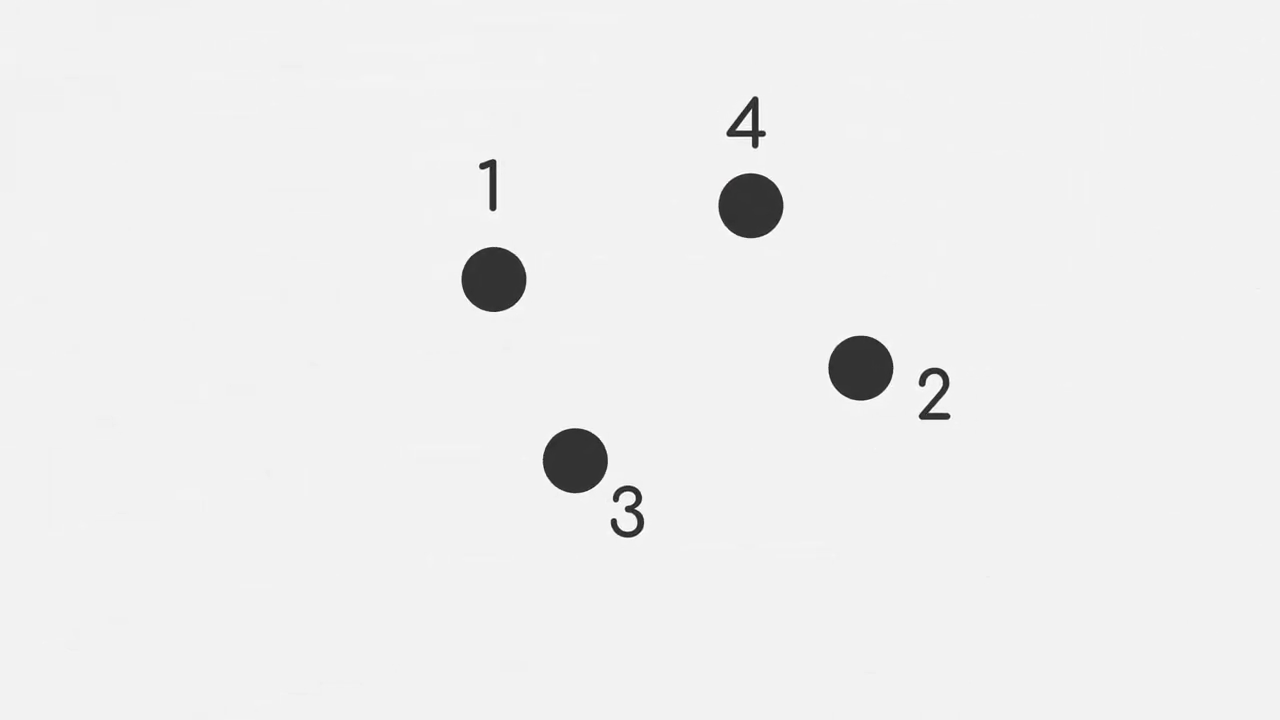